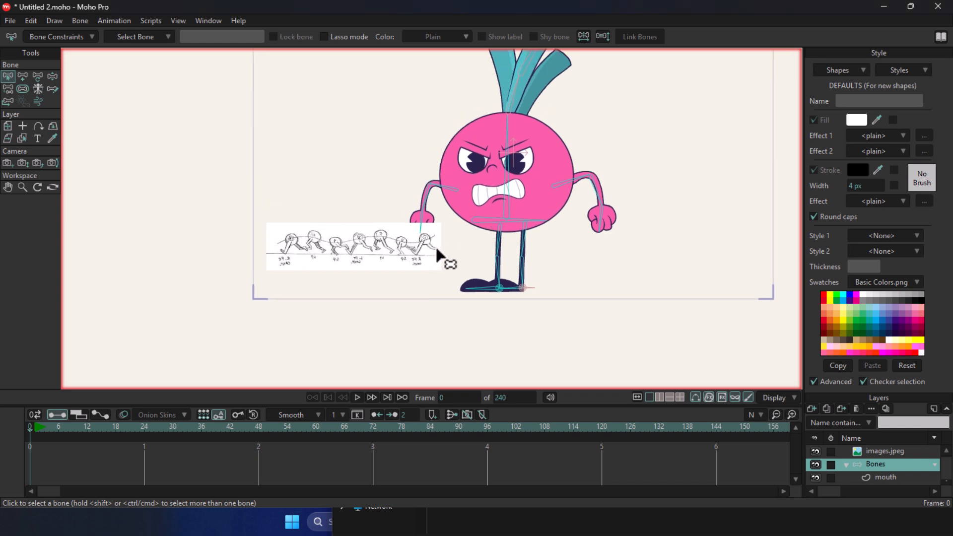
pyautogui.moveTo(594, 269)
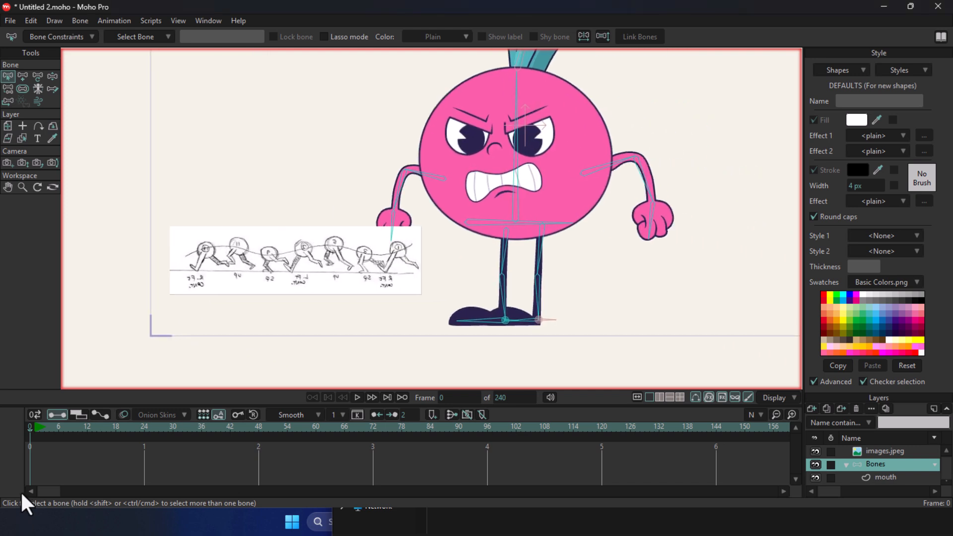
pyautogui.moveTo(49, 216)
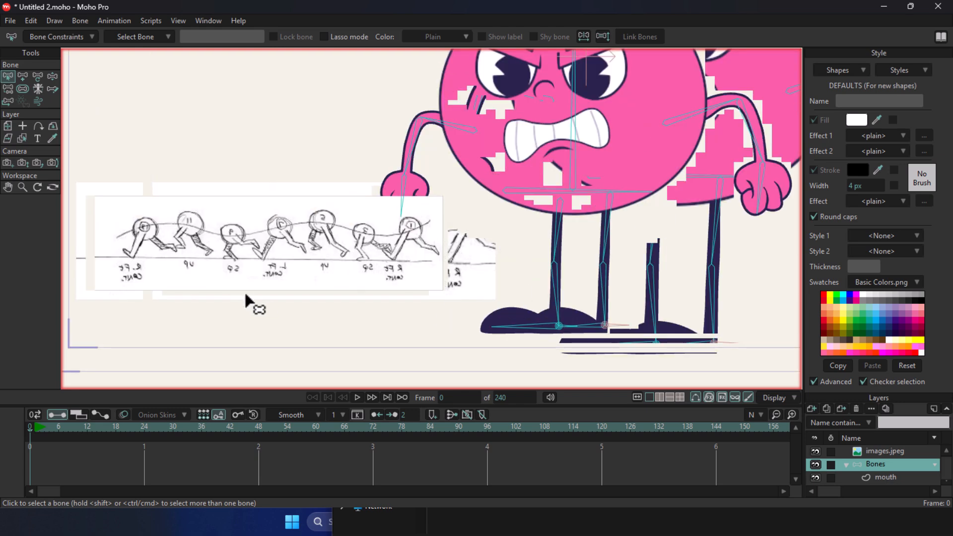
pyautogui.moveTo(133, 252)
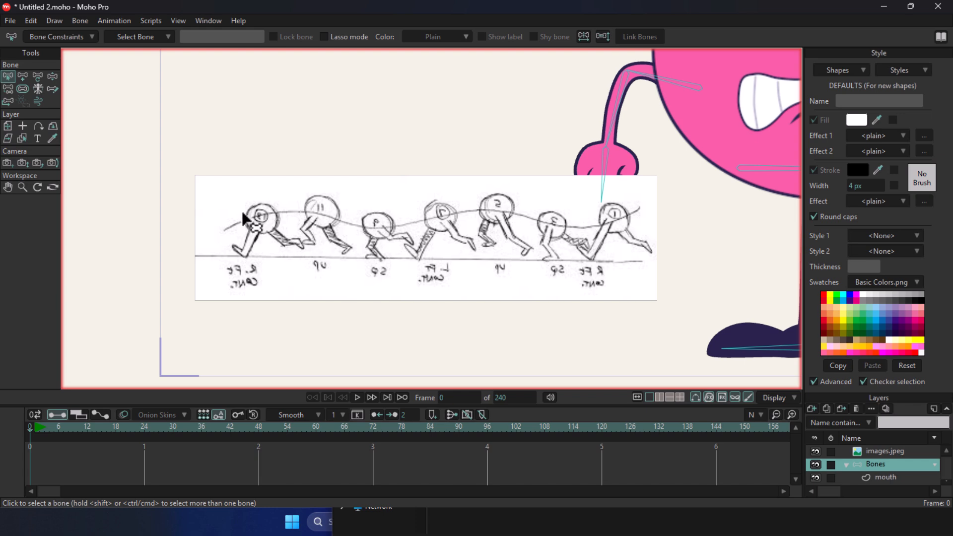
pyautogui.moveTo(304, 240)
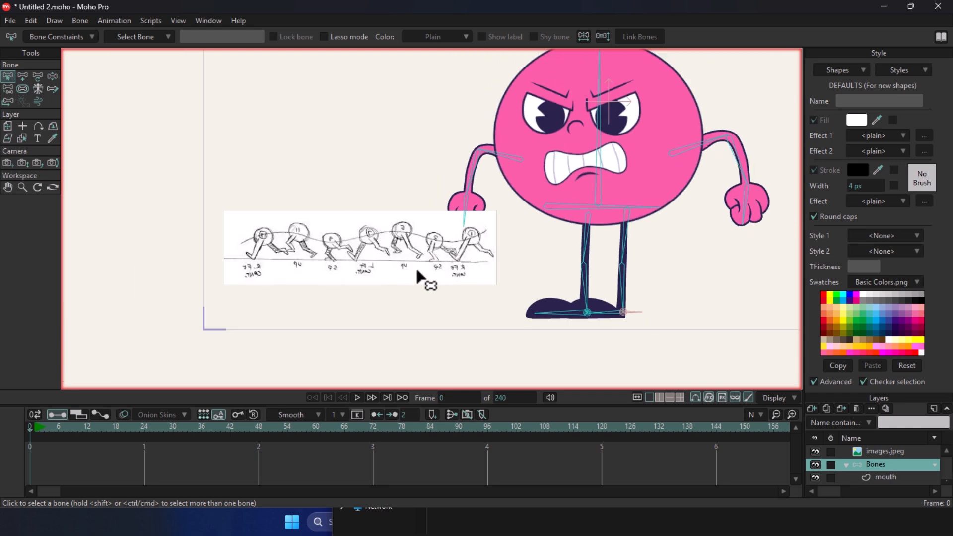
pyautogui.moveTo(443, 260)
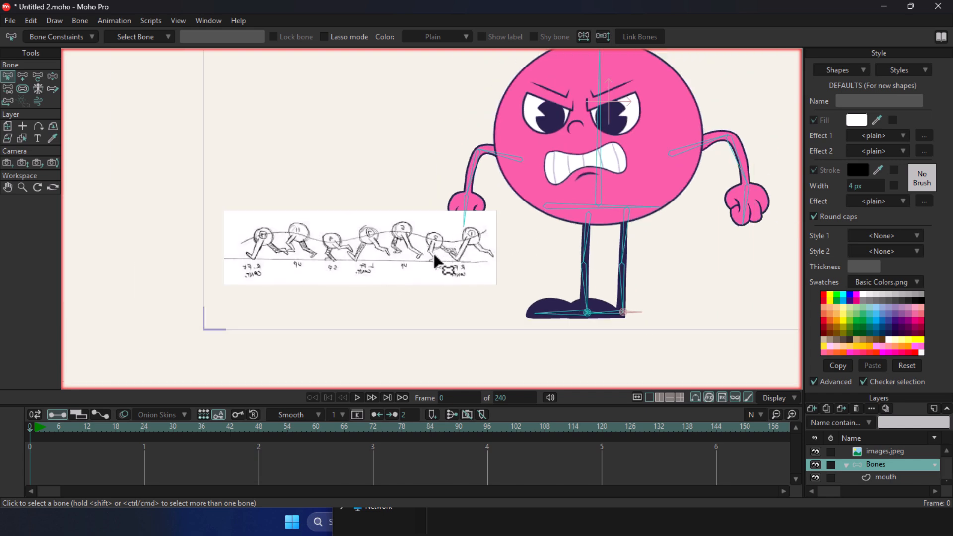
pyautogui.moveTo(550, 224)
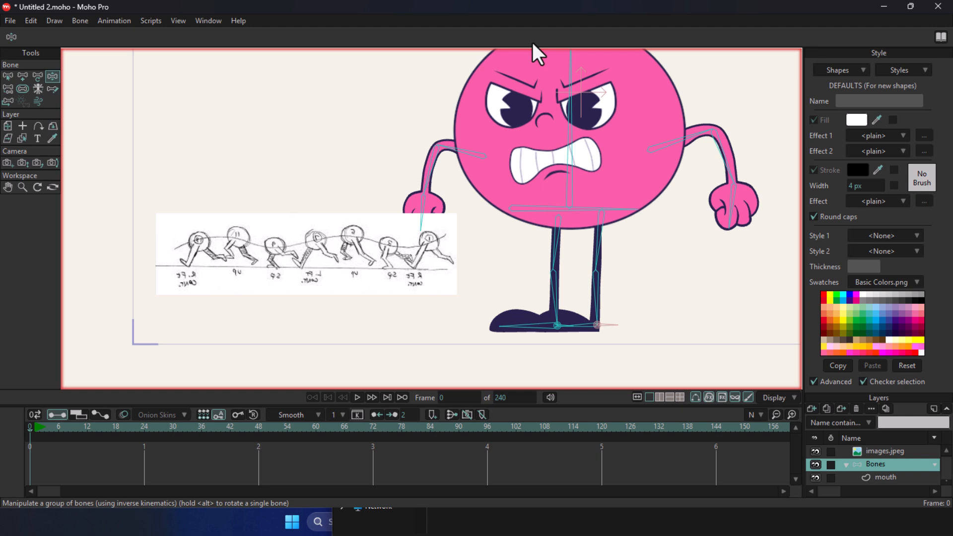
pyautogui.moveTo(543, 178)
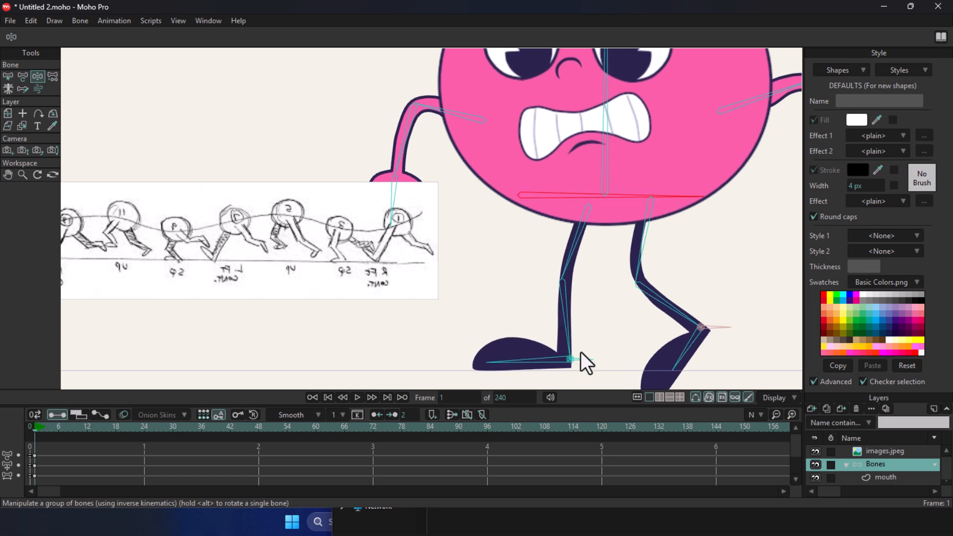
# At frame 1, stretch one leg back and lift the forward foot into a running stride.
pyautogui.moveTo(569, 358); pyautogui.dragTo(568, 366)
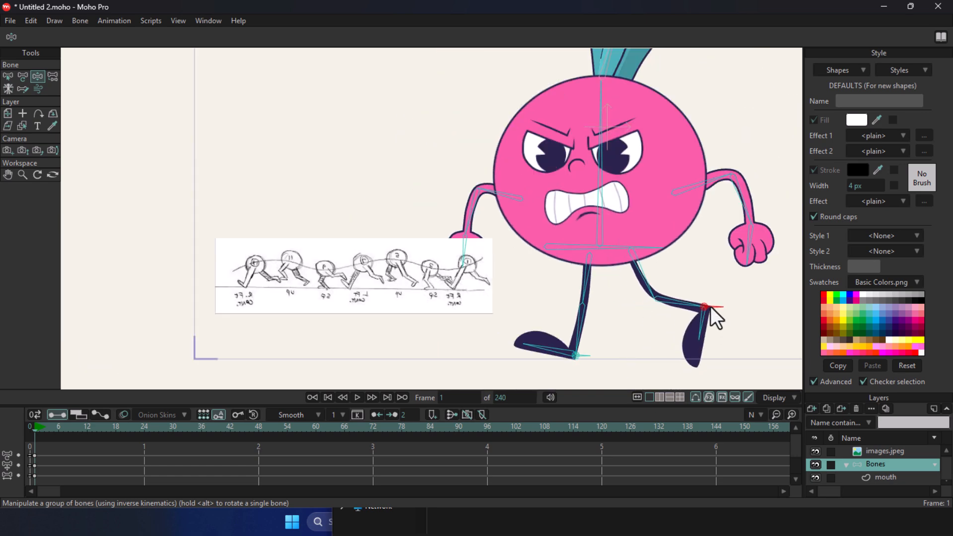
pyautogui.moveTo(705, 307); pyautogui.dragTo(717, 295)
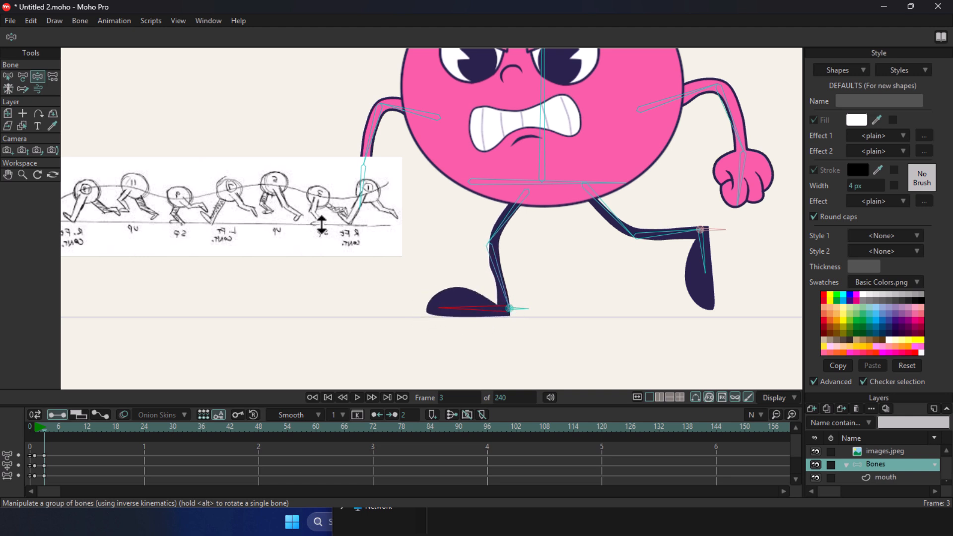
# Key the passing pose and planted front foot, refining the legs at frame 6.
pyautogui.moveTo(699, 230); pyautogui.dragTo(685, 275)
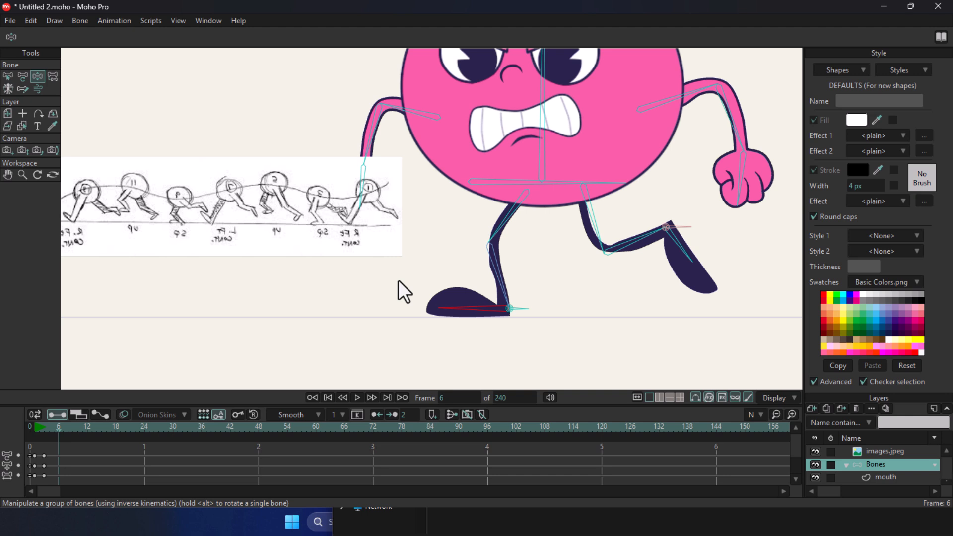
pyautogui.moveTo(510, 309); pyautogui.dragTo(631, 265)
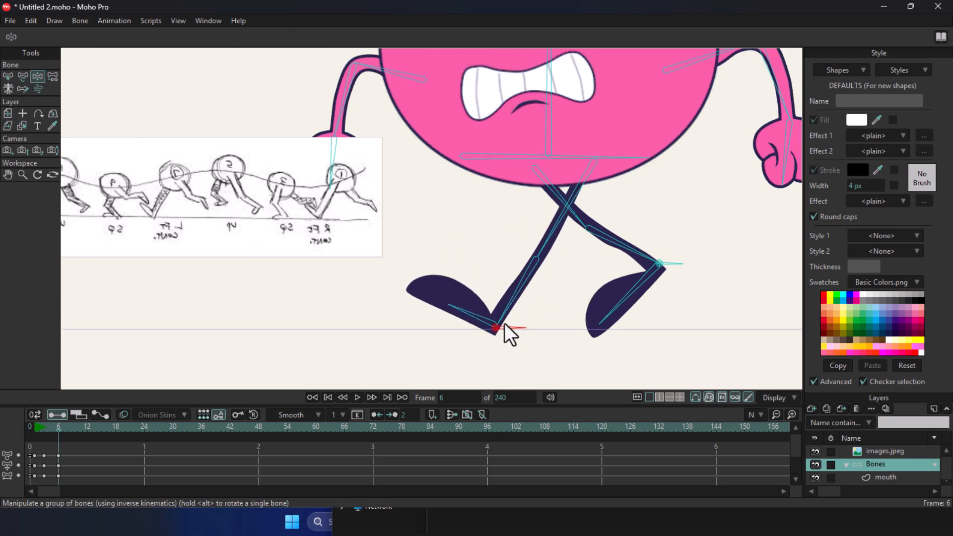
pyautogui.moveTo(495, 328); pyautogui.dragTo(602, 220)
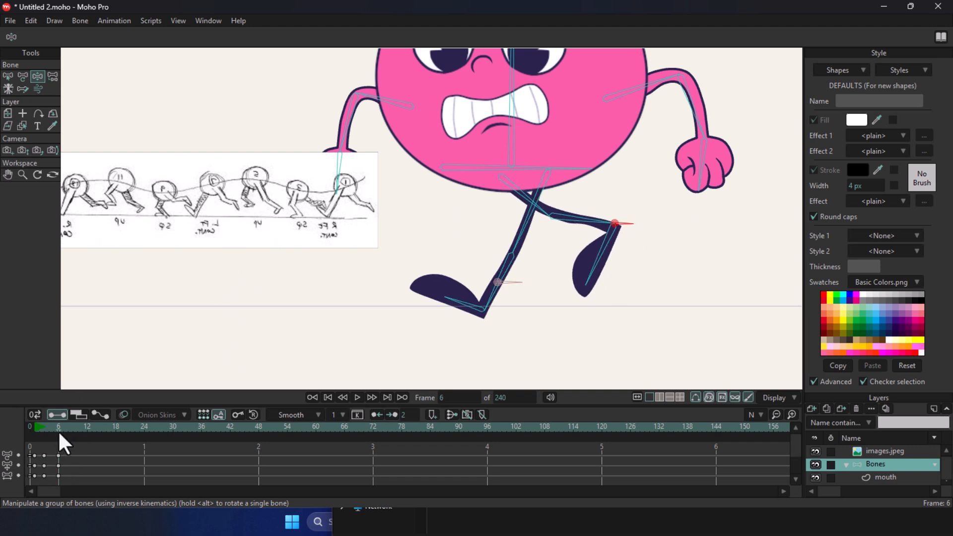
pyautogui.moveTo(614, 224); pyautogui.dragTo(614, 244)
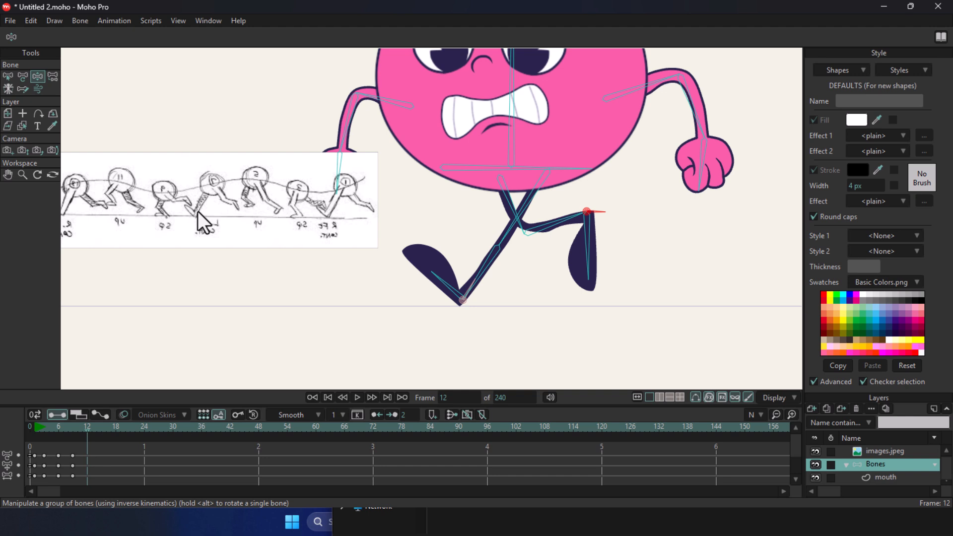
# Bend the legs into the frame 12 pose, comparing against frame 7 and moving to frame 15.
pyautogui.moveTo(587, 211); pyautogui.dragTo(493, 301)
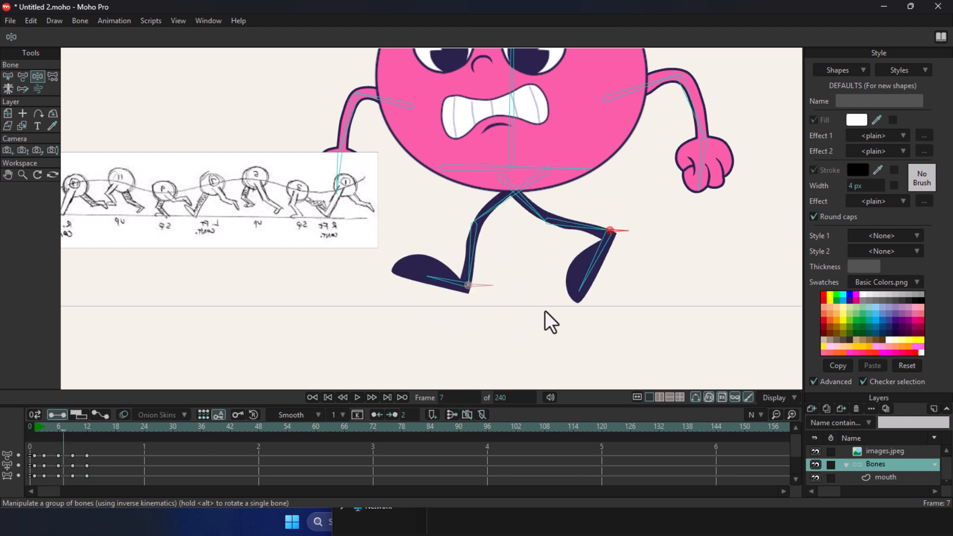
pyautogui.click(79, 425)
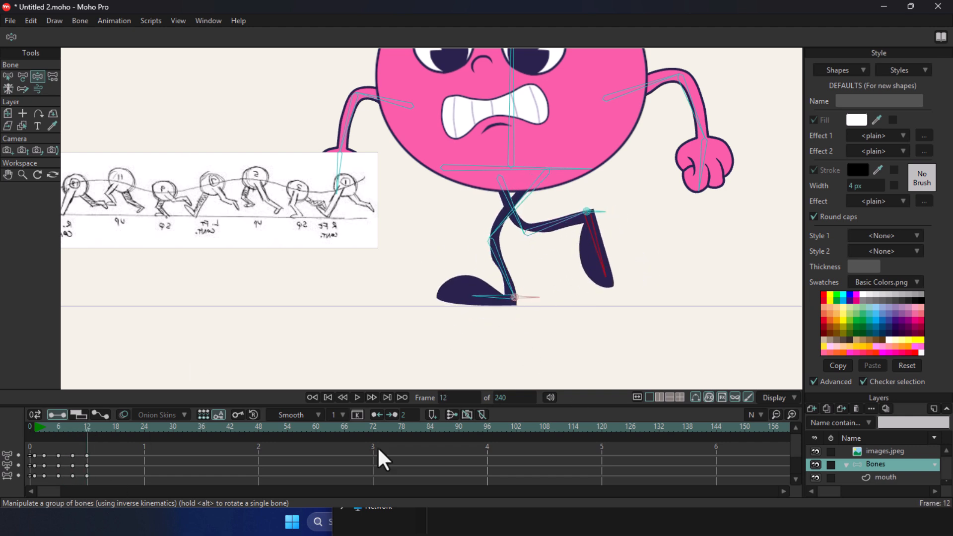
pyautogui.click(68, 427)
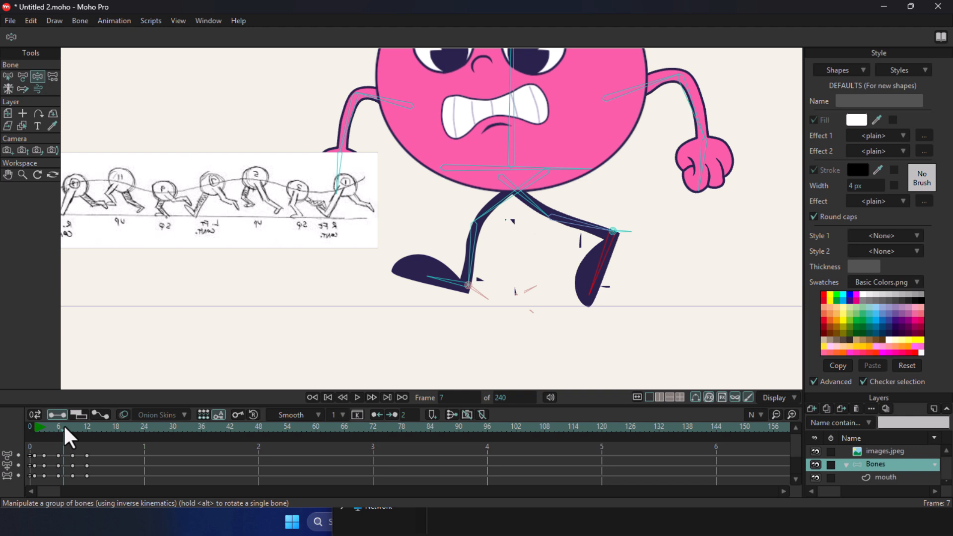
pyautogui.click(100, 427)
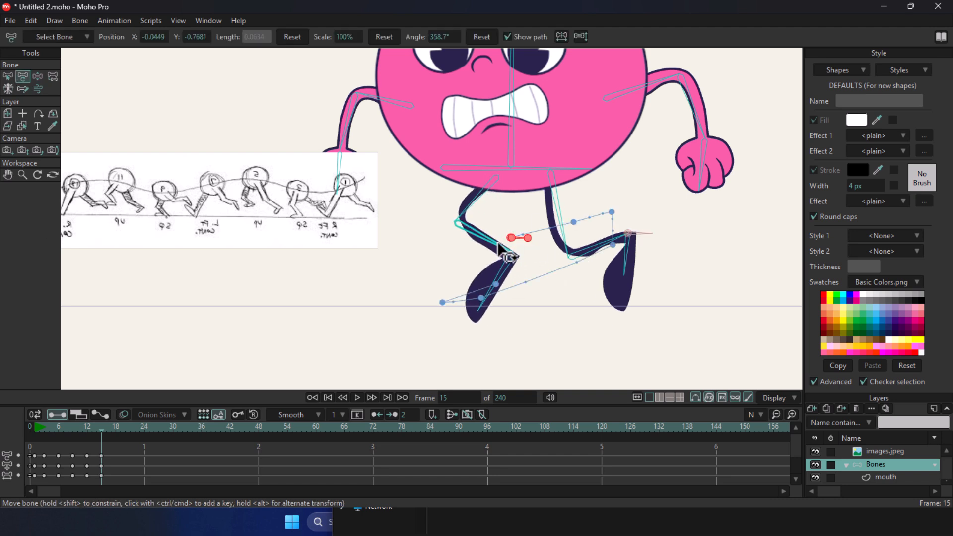
# Copy the opening frame 1 leg keyframes to frame 18.
pyautogui.click(23, 89)
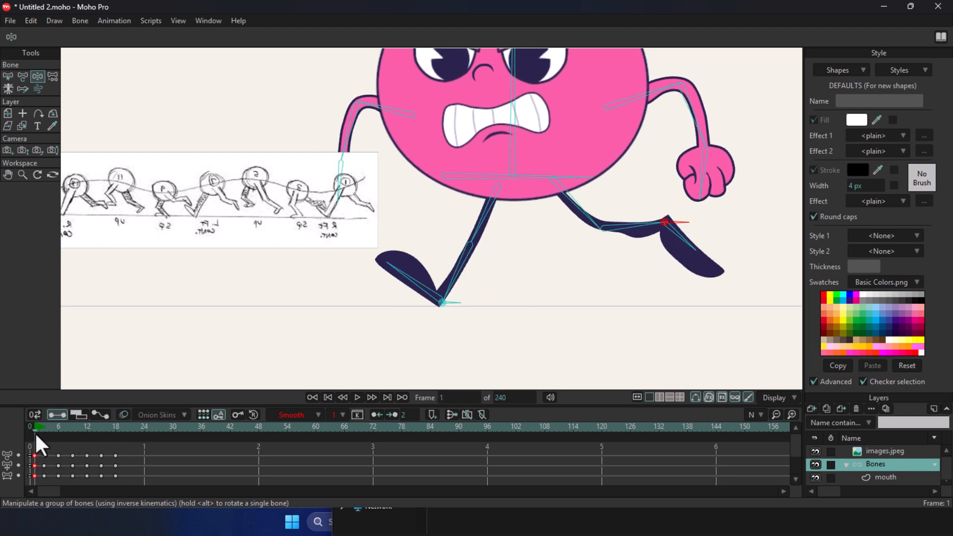
pyautogui.click(115, 427)
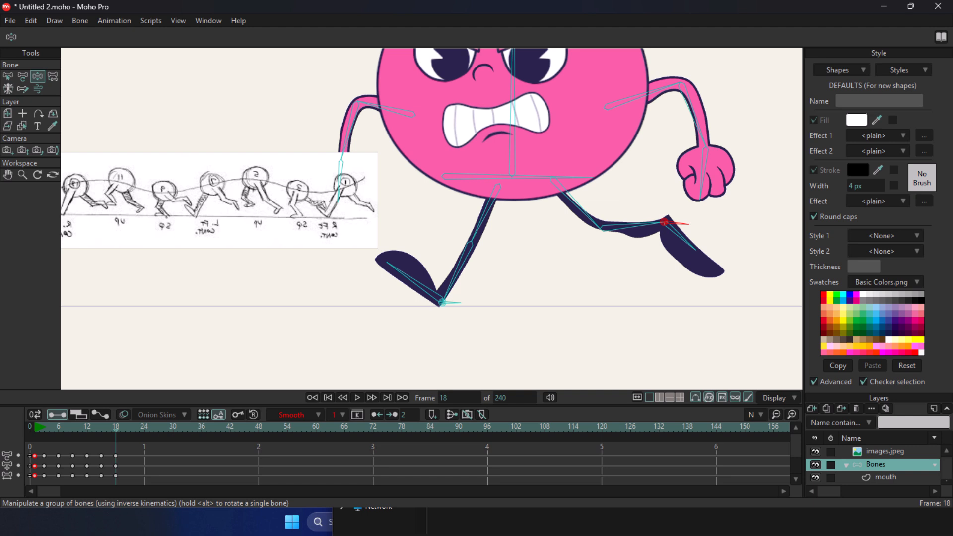
pyautogui.moveTo(491, 258)
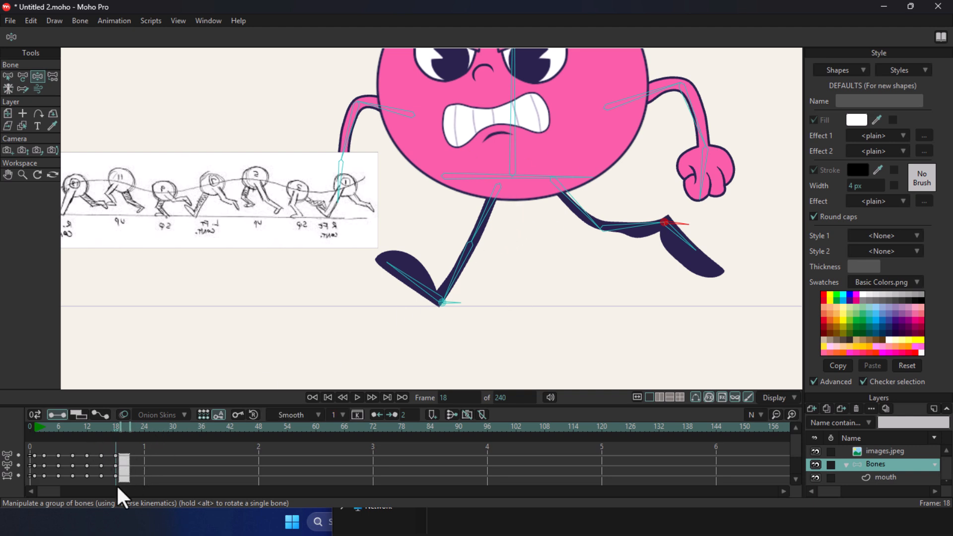
# Give the frame 18 keys Cycle interpolation looping back to absolute frame 2.
pyautogui.rightClick(117, 465)
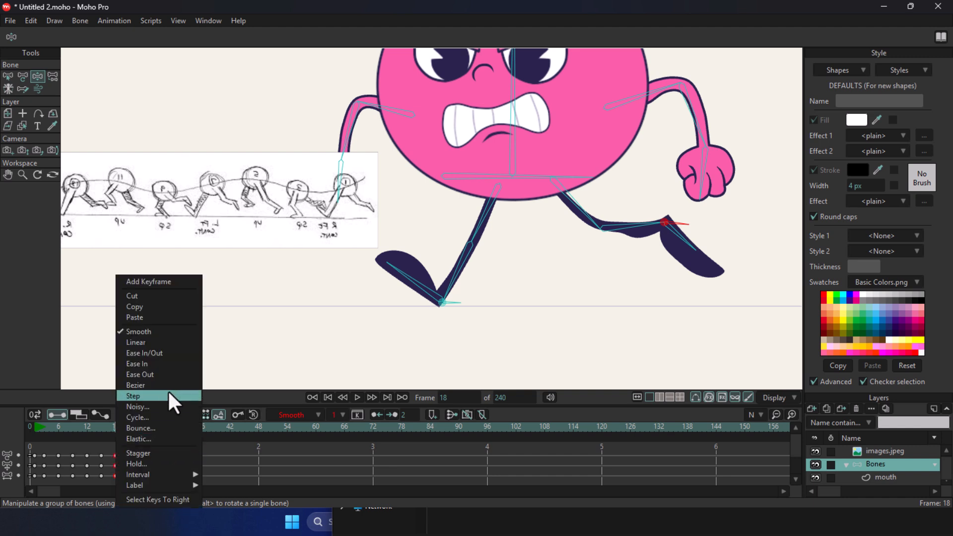
pyautogui.click(137, 417)
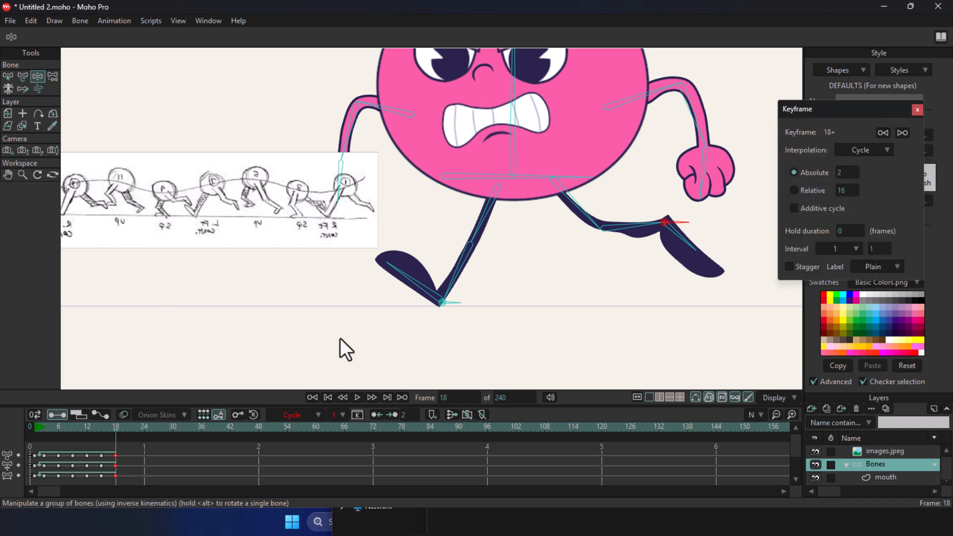
pyautogui.click(357, 397)
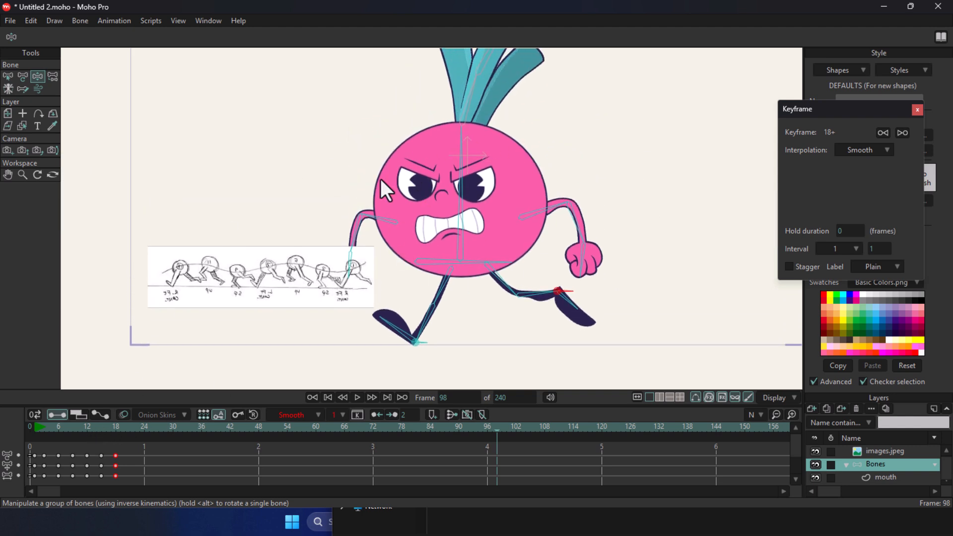
pyautogui.moveTo(483, 328)
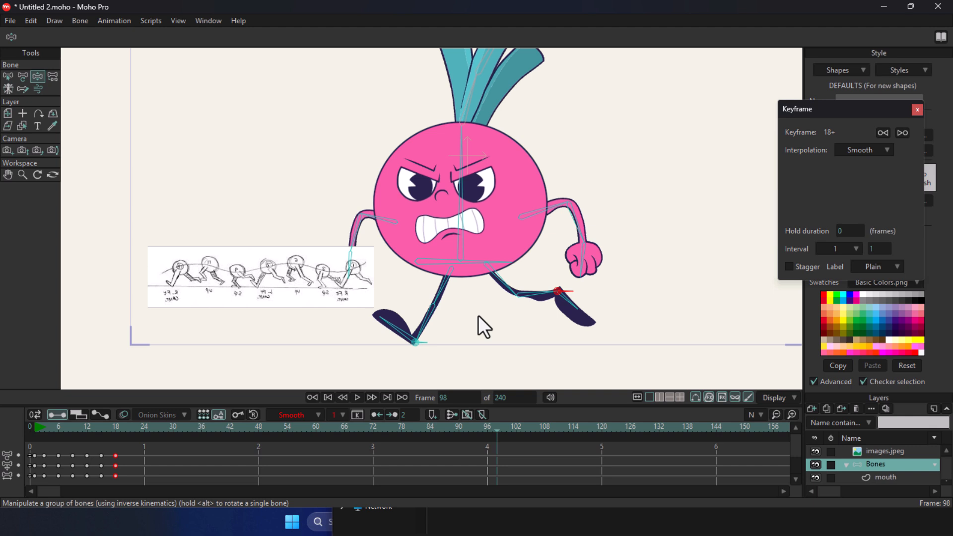